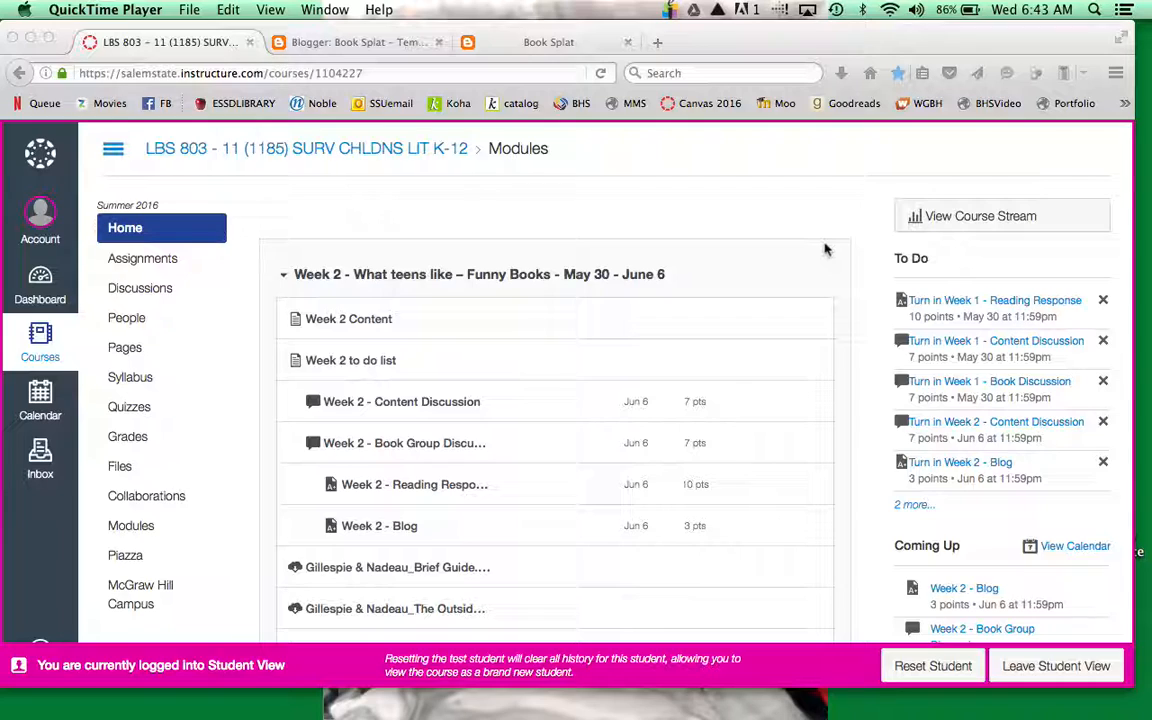
pyautogui.moveTo(524, 336)
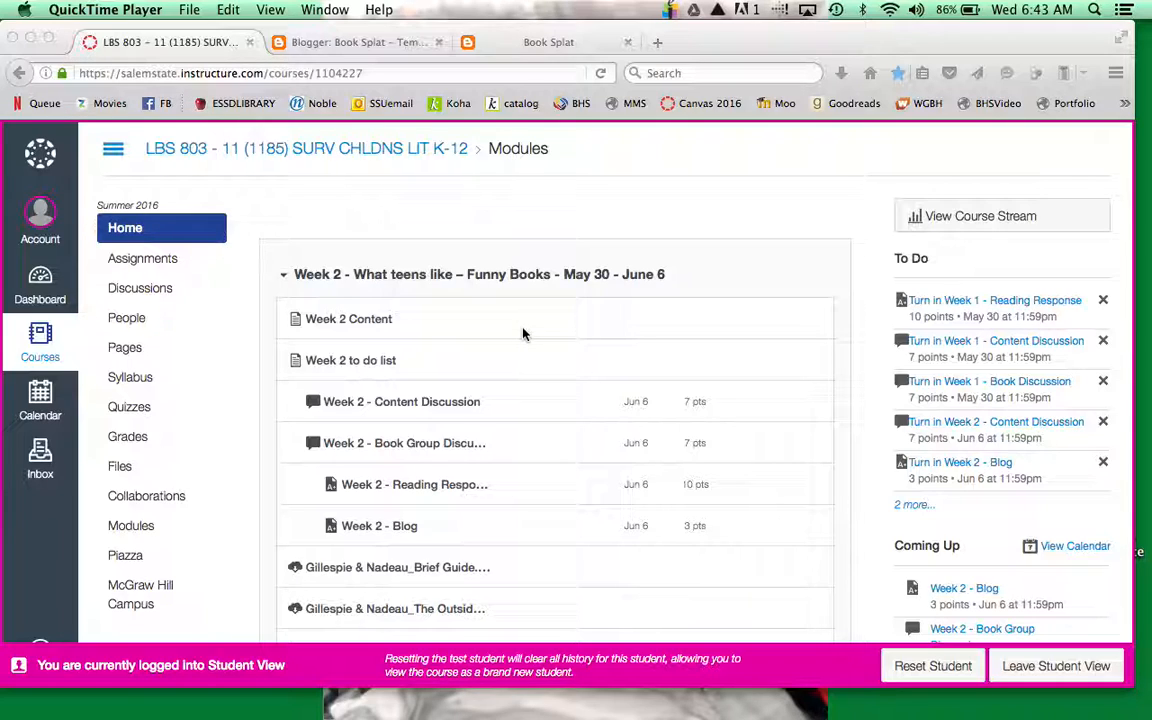
pyautogui.moveTo(364, 336)
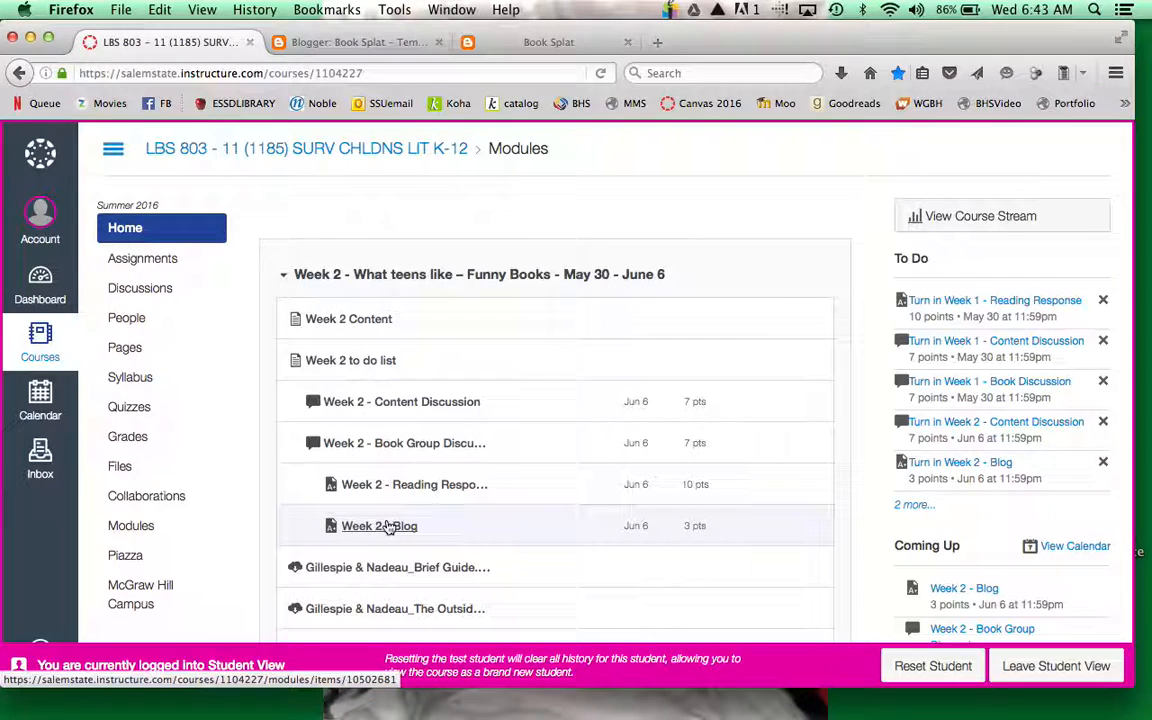
# - Open the Week 2 - Blog assignment from the Week 2 module
pyautogui.click(380, 524)
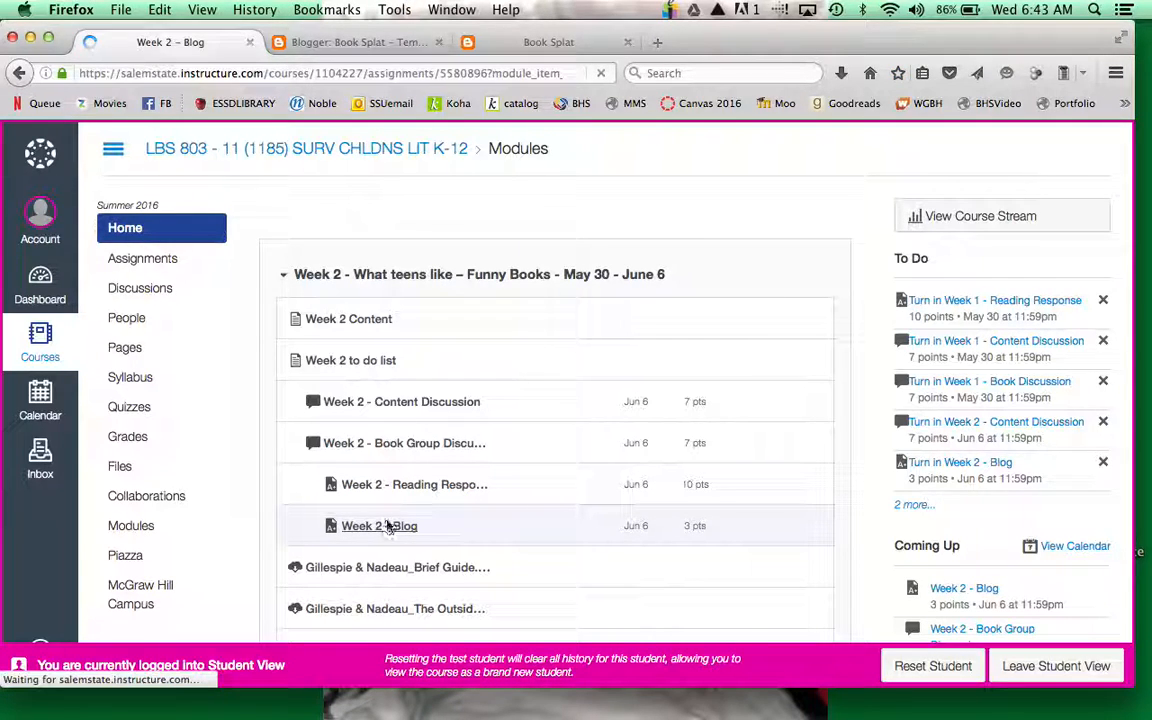
pyautogui.click(380, 524)
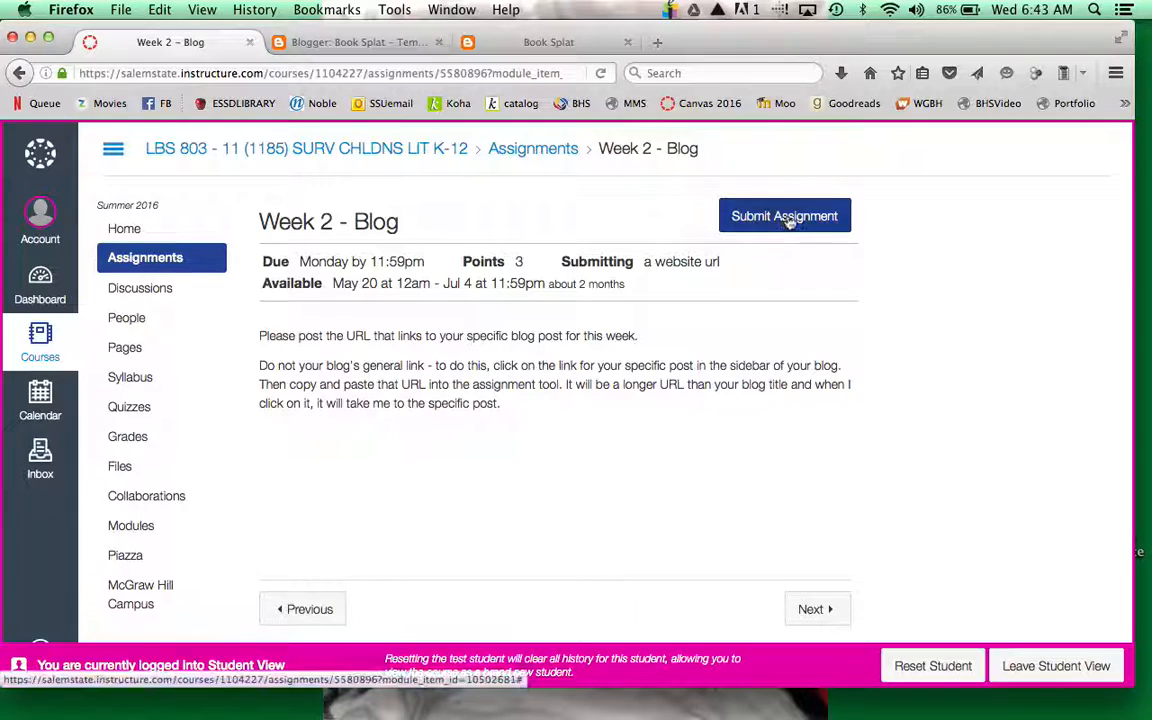
# - Start a Website URL submission for Week 2 - Blog and switch to the Book Splat blog
pyautogui.click(784, 216)
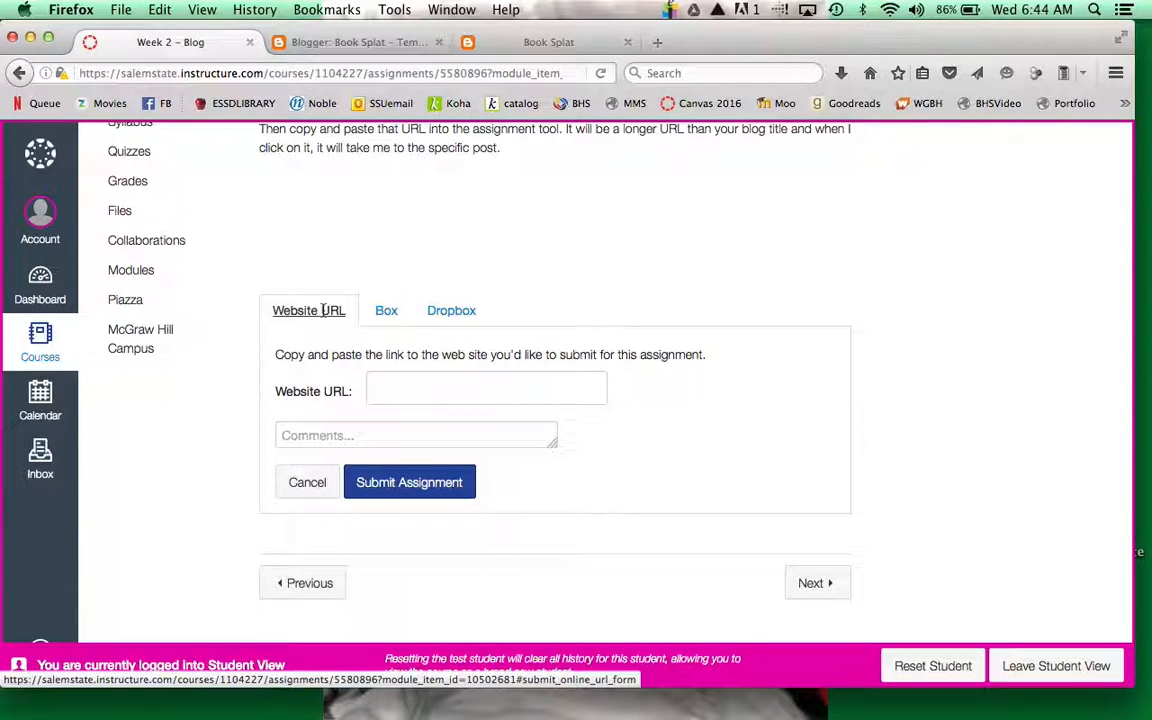
pyautogui.moveTo(312, 352)
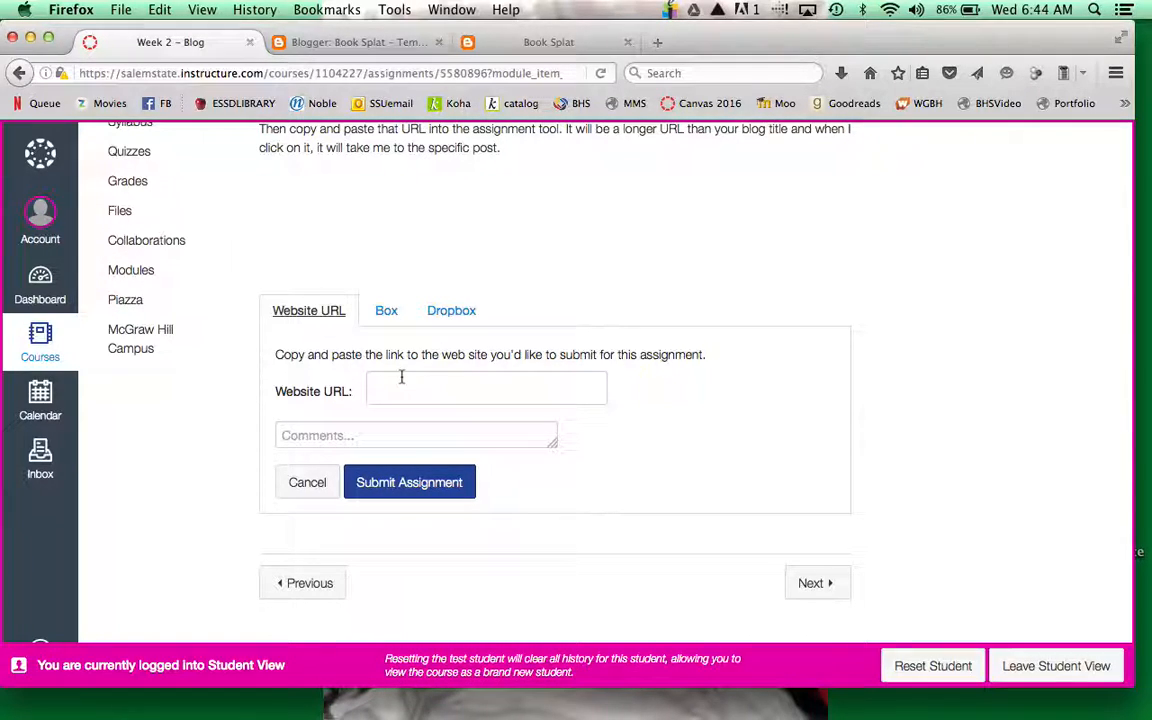
pyautogui.click(486, 388)
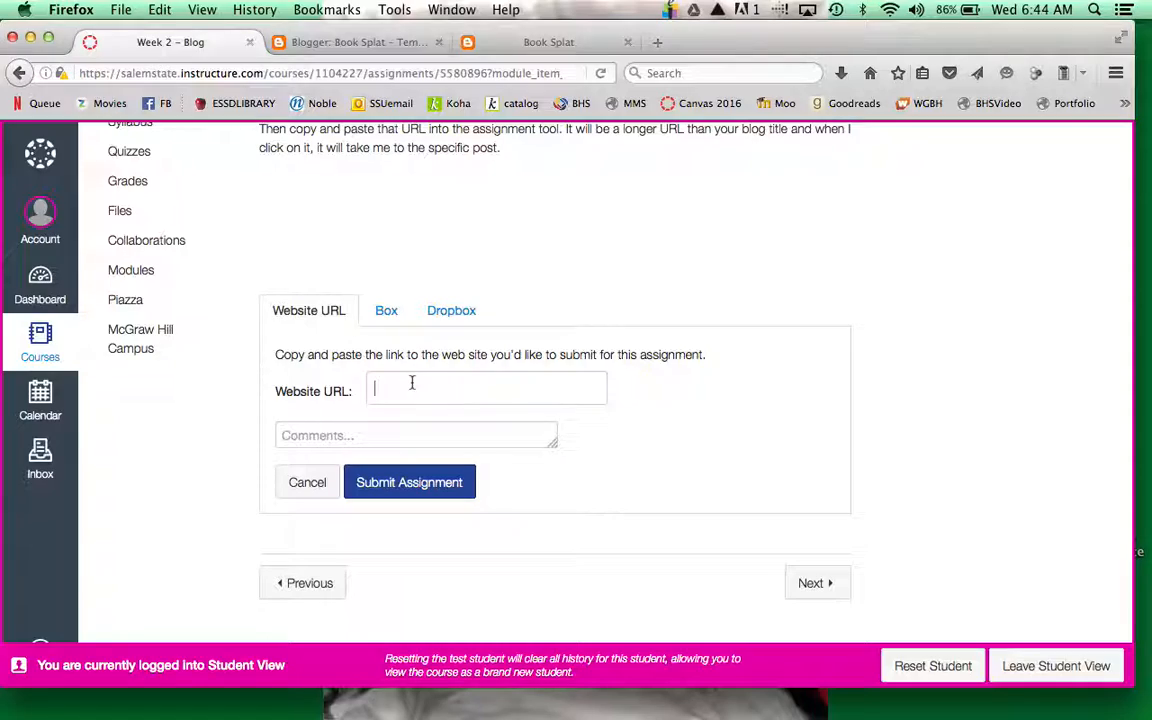
pyautogui.click(548, 42)
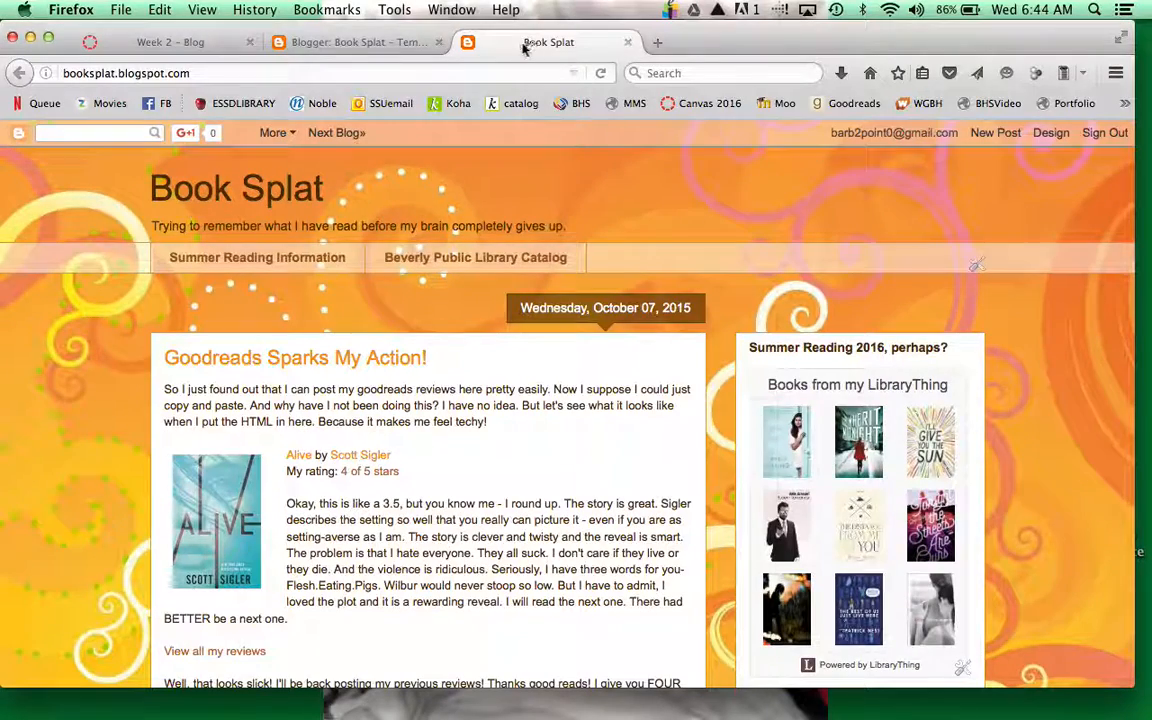
# - Open the Goodreads Sparks My Action! post on its own page and return to the Canvas form with its address
pyautogui.scroll(-3)
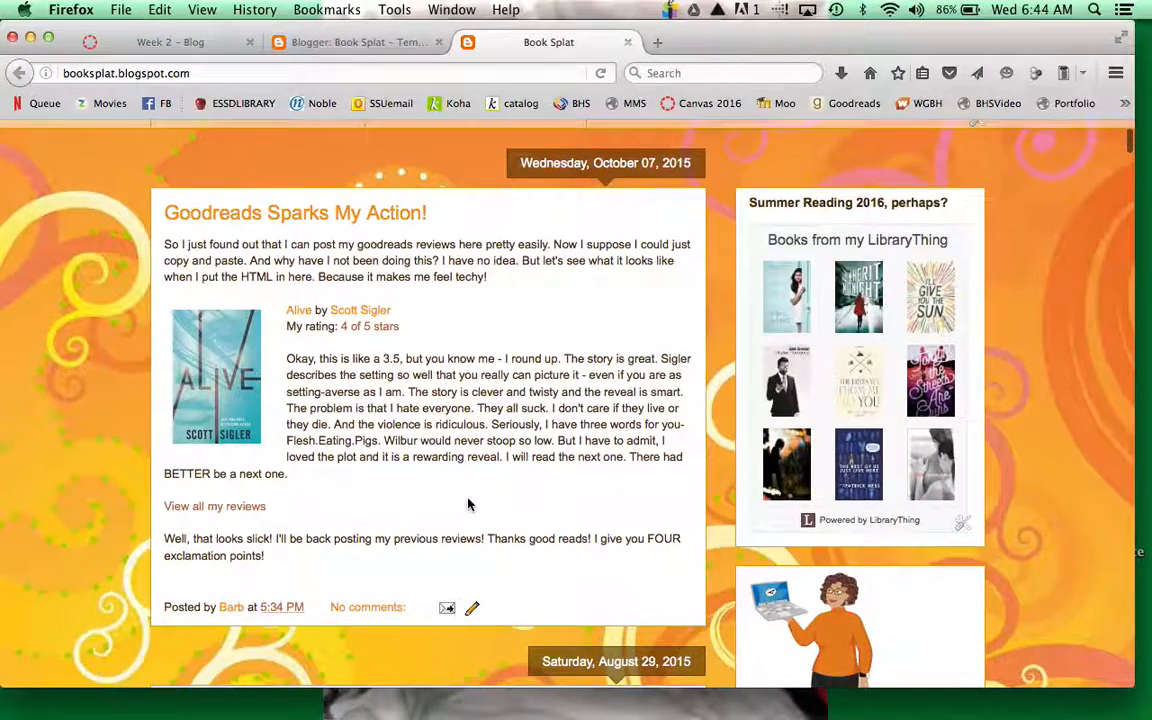
pyautogui.scroll(-3)
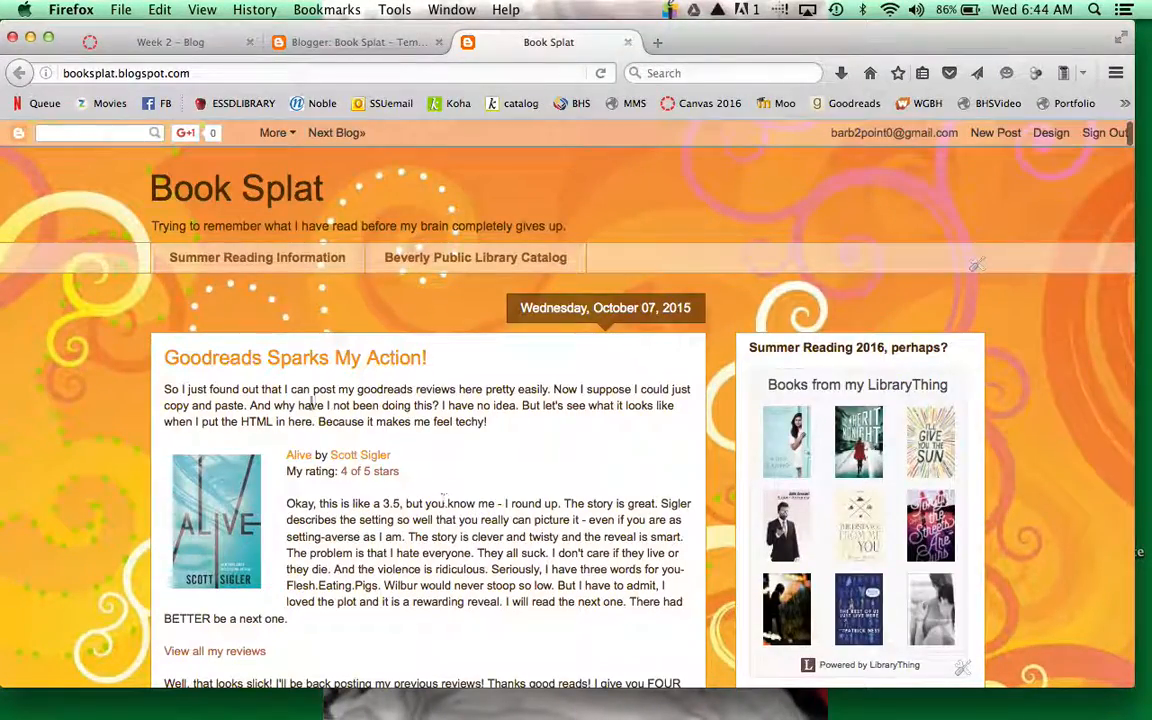
pyautogui.moveTo(316, 364)
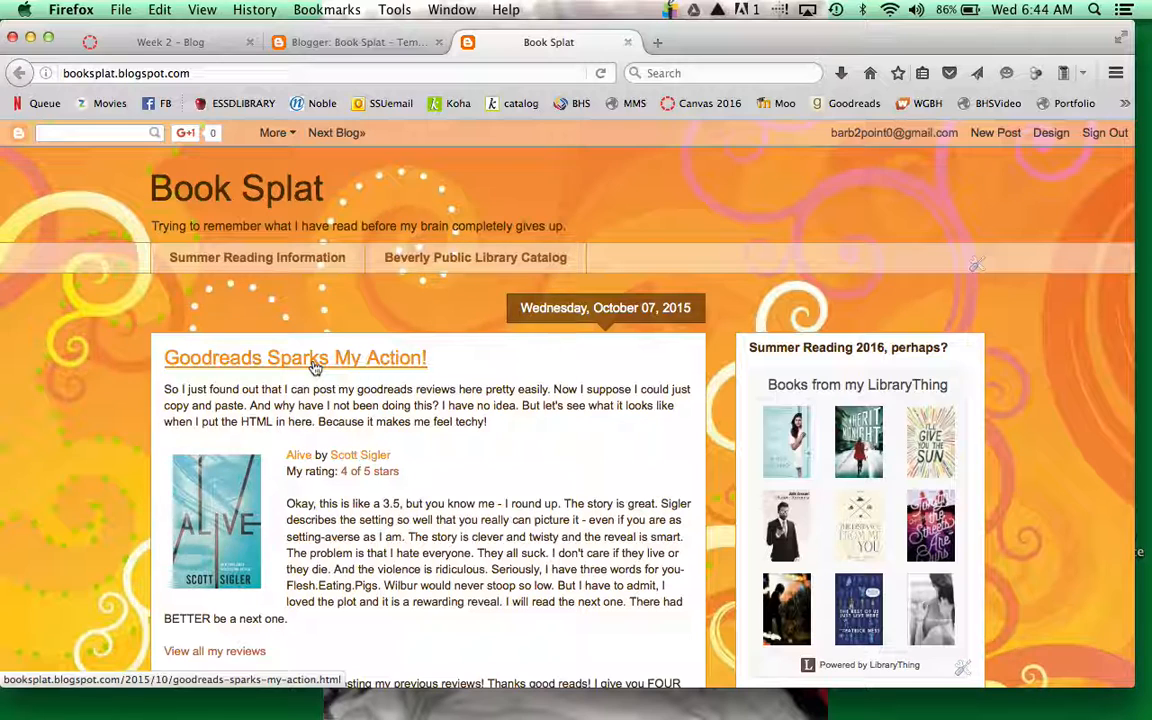
pyautogui.click(296, 356)
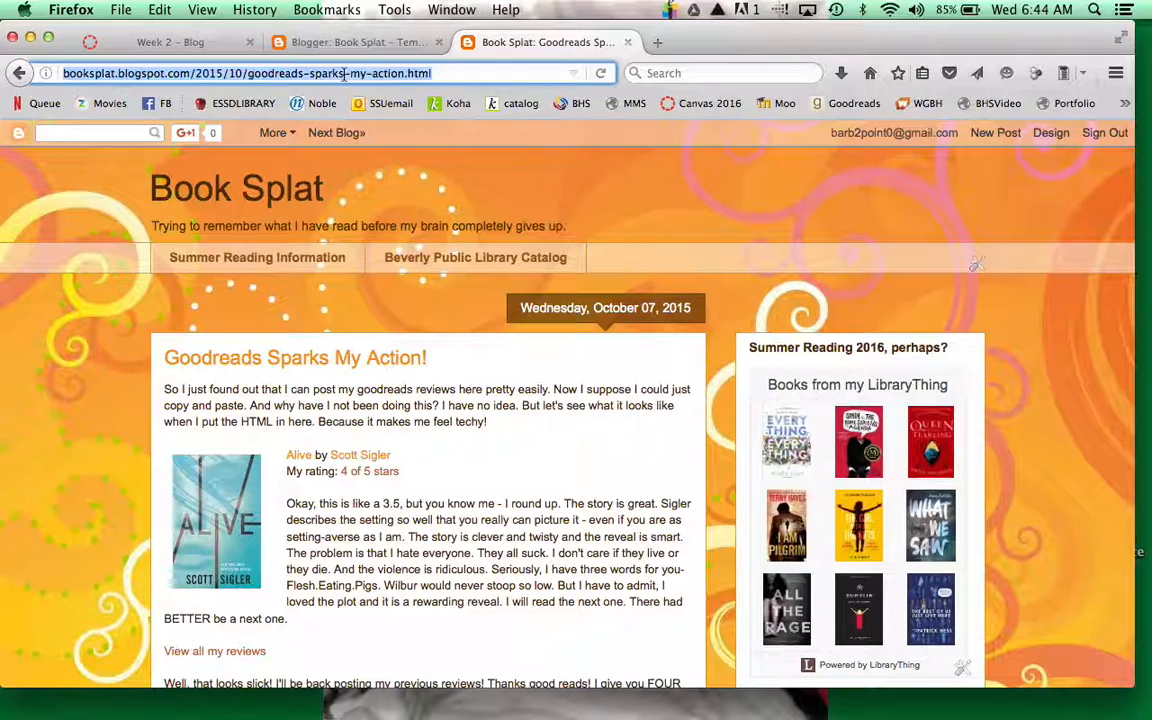
pyautogui.click(170, 42)
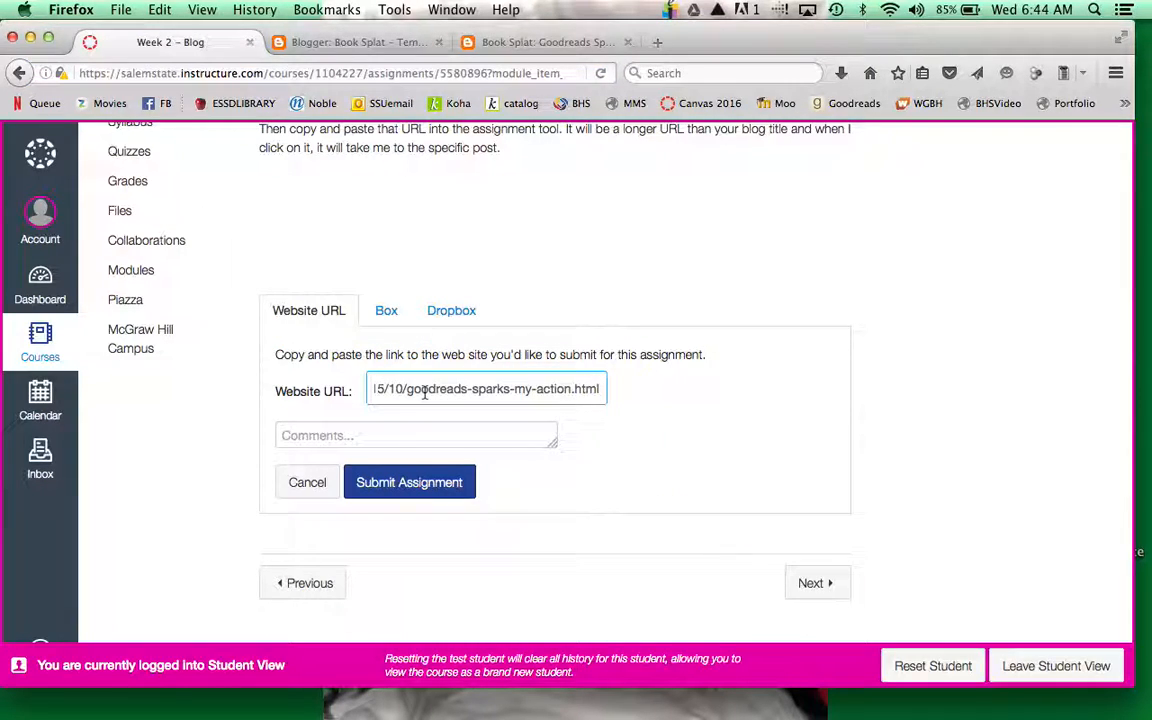
# - Submit the goodreads-sparks-my-action post URL for Week 2 - Blog and return to the Book Splat post
pyautogui.click(408, 482)
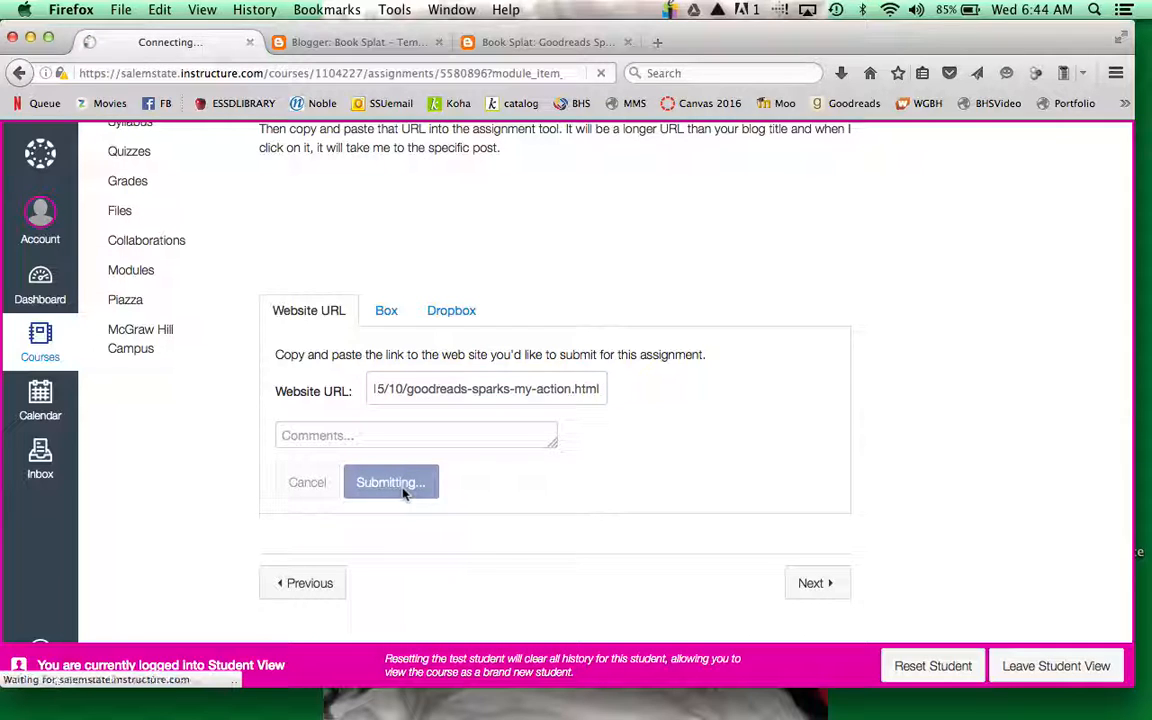
pyautogui.click(390, 482)
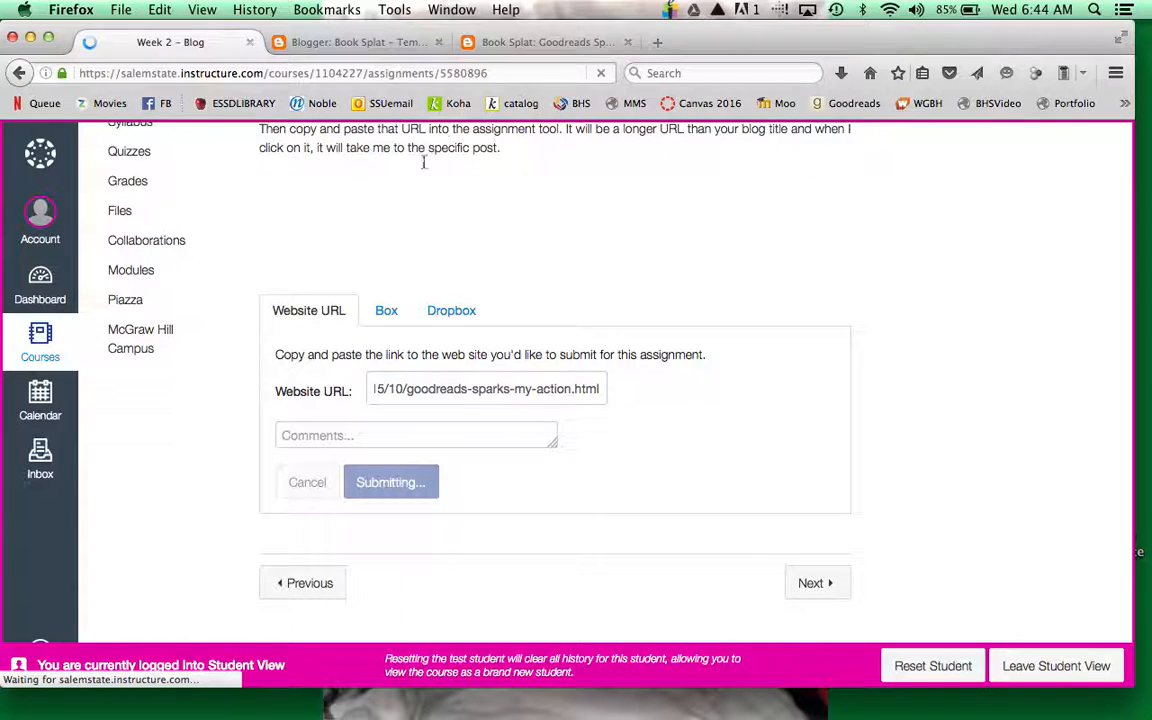
pyautogui.click(390, 482)
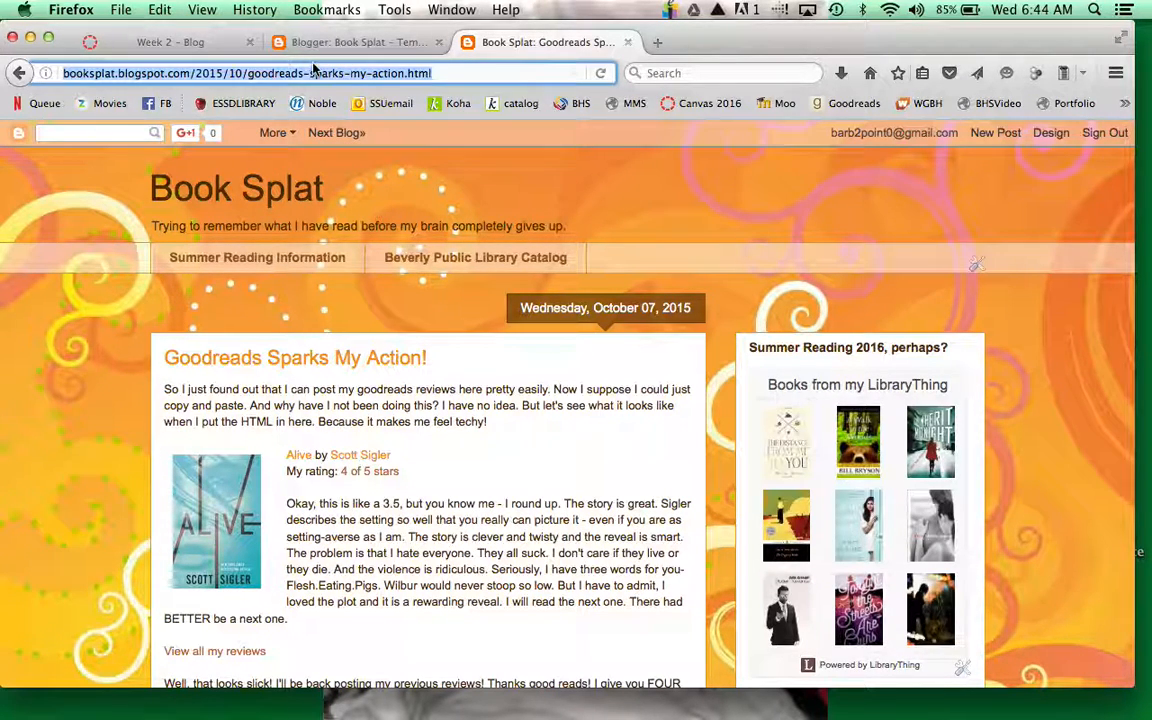
pyautogui.moveTo(360, 42)
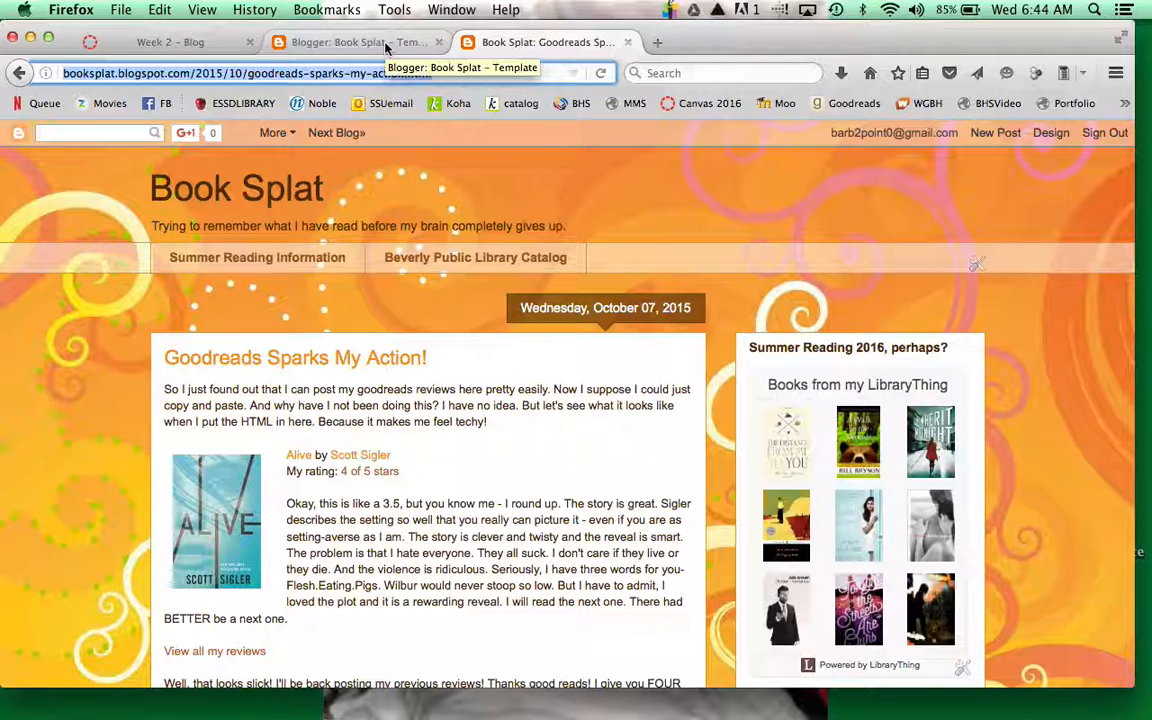
# - Open the Book Splat Blogger dashboard's Template page via Design
pyautogui.click(350, 42)
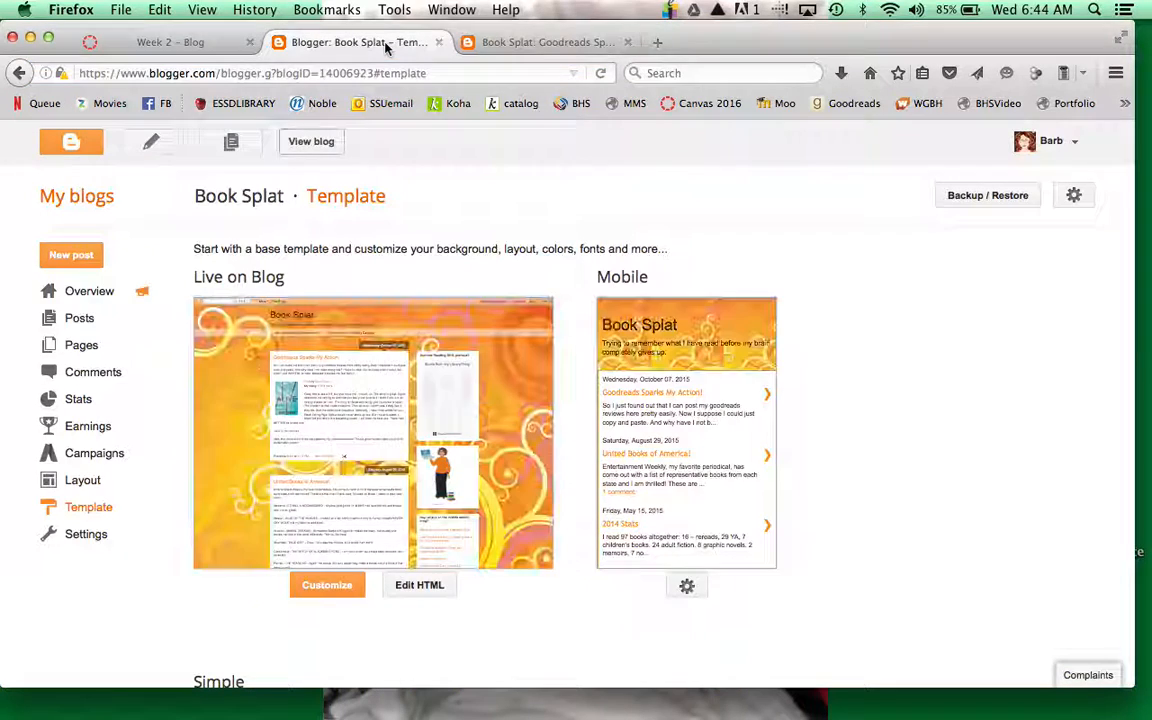
pyautogui.click(548, 42)
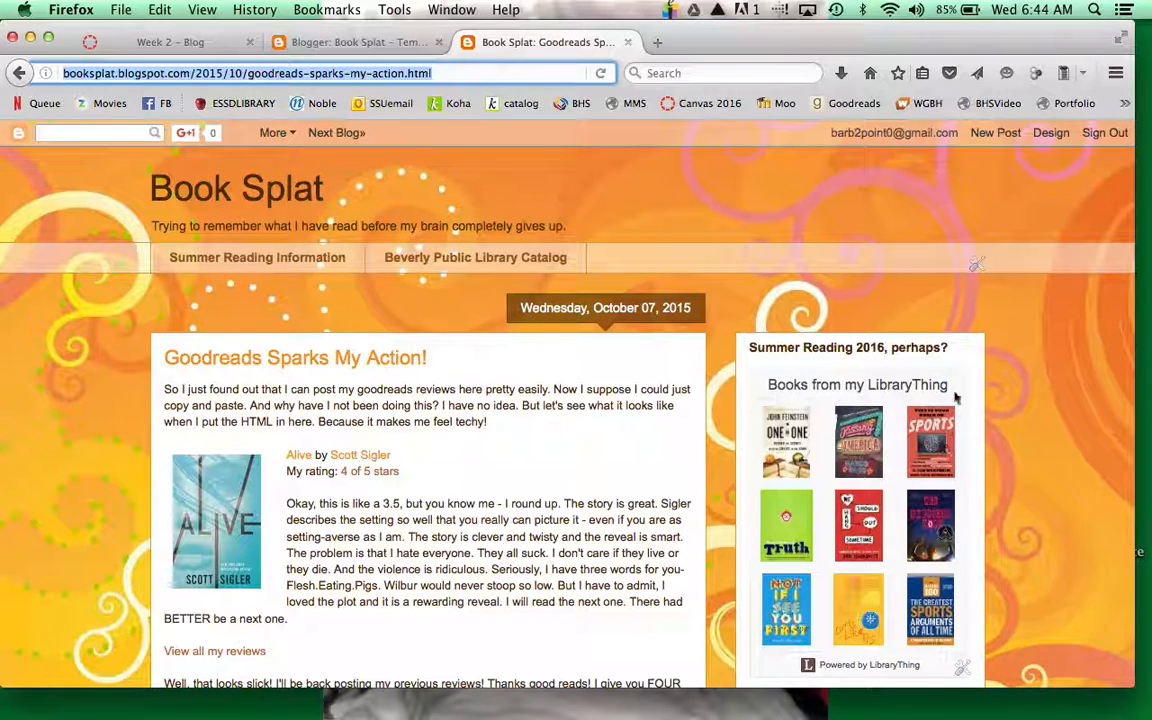
pyautogui.moveTo(894, 276)
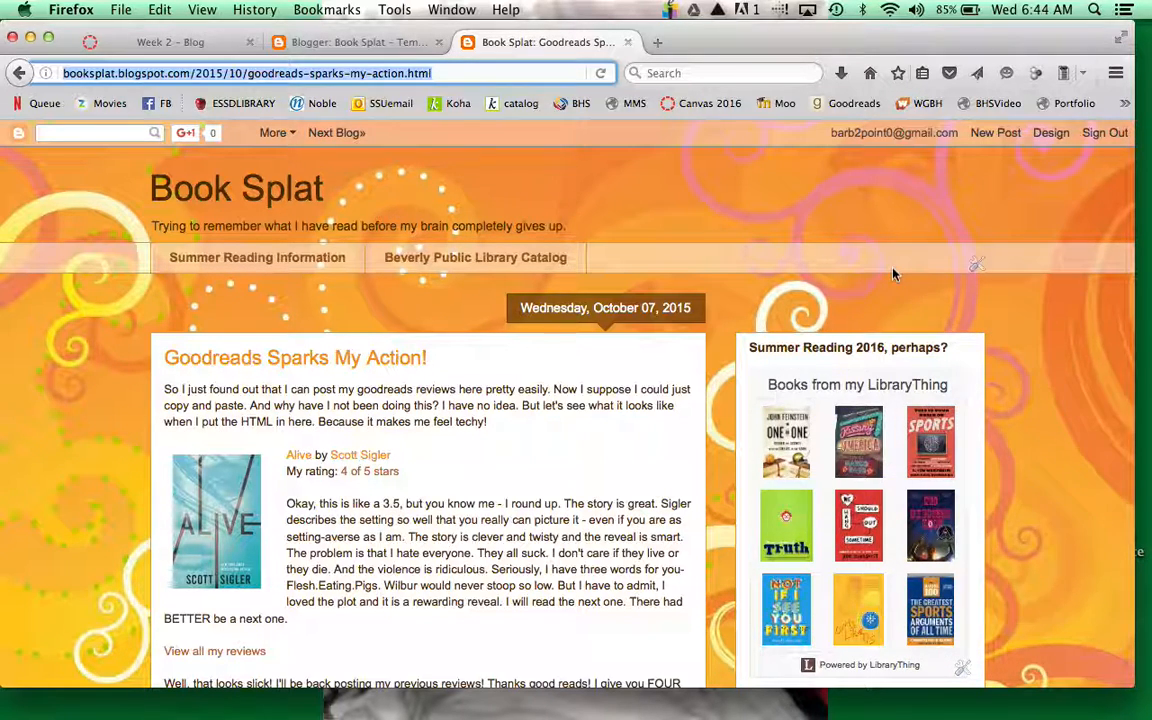
pyautogui.moveTo(1052, 132)
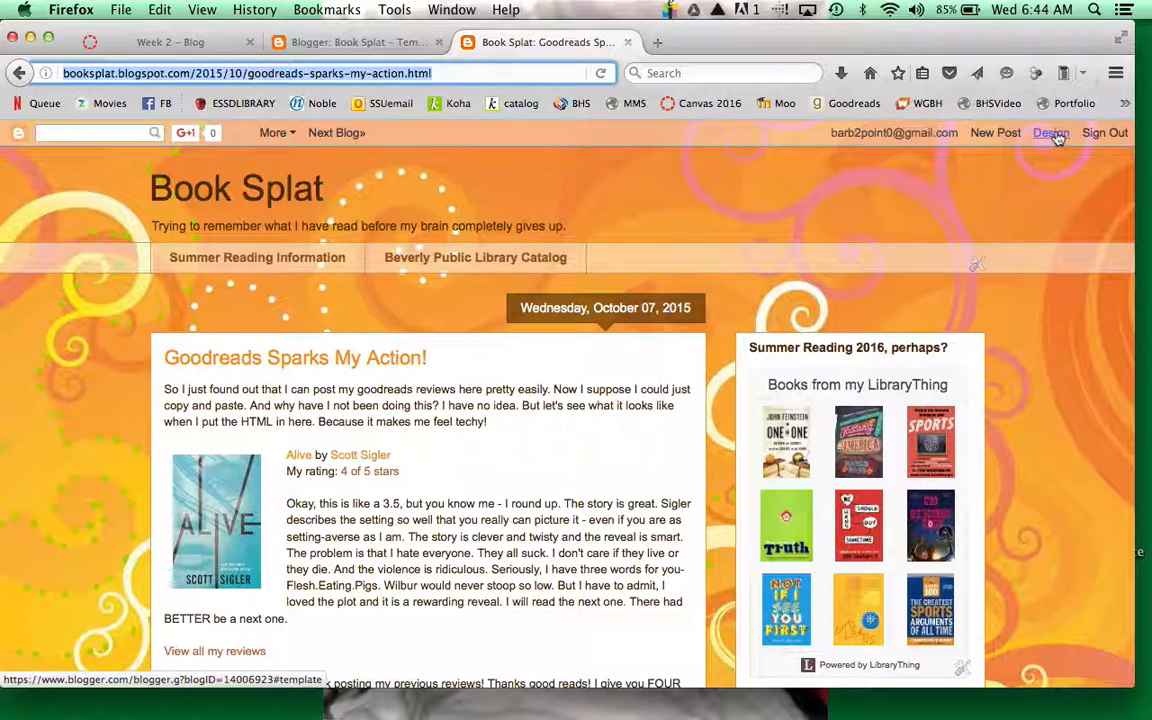
pyautogui.click(1050, 132)
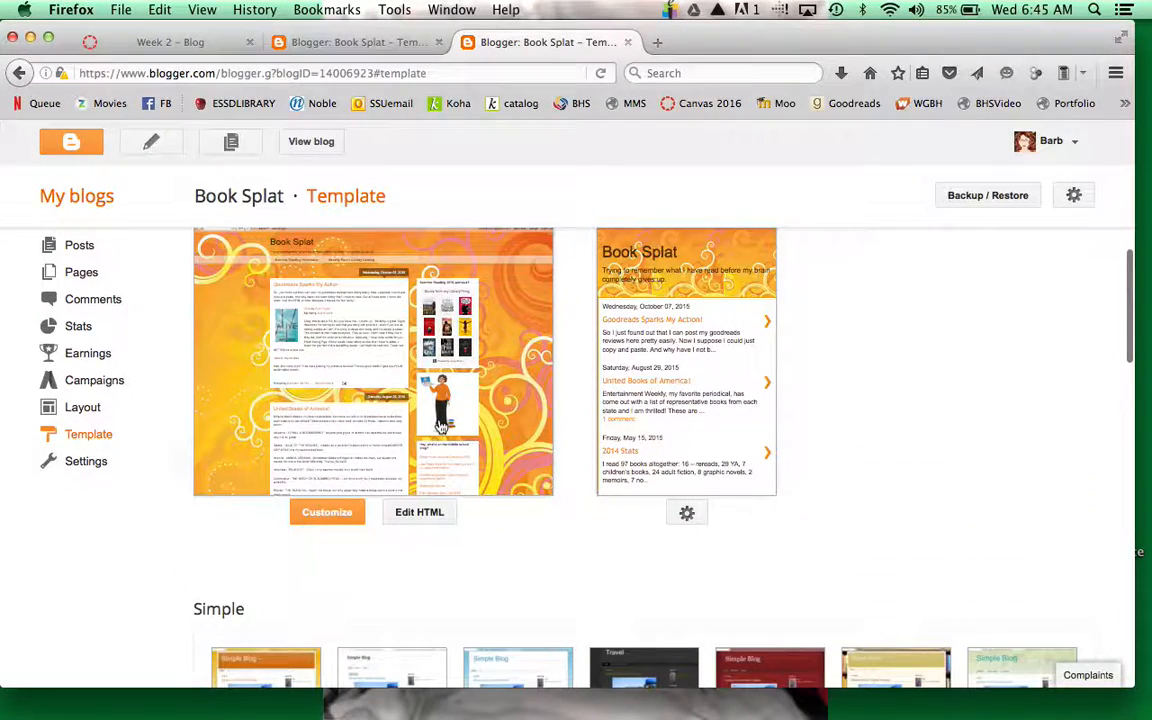
pyautogui.moveTo(86, 460)
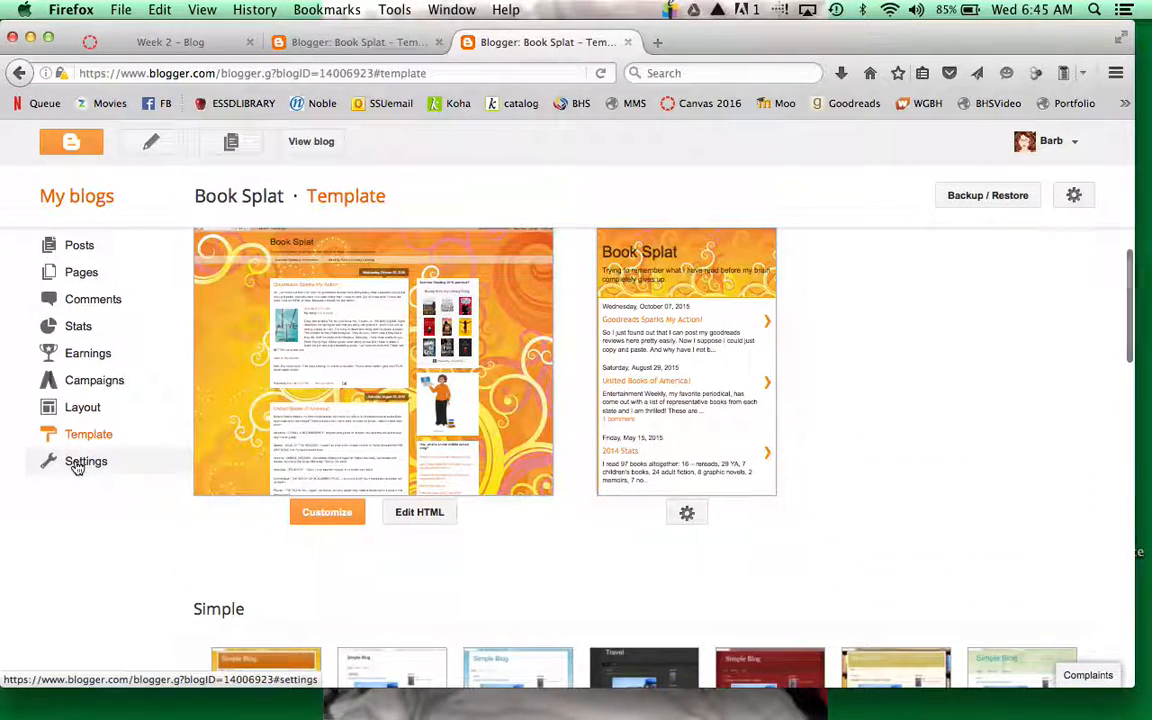
# - In Book Splat's Basic settings, edit Blog Readers under Permissions and save it as Public
pyautogui.click(86, 460)
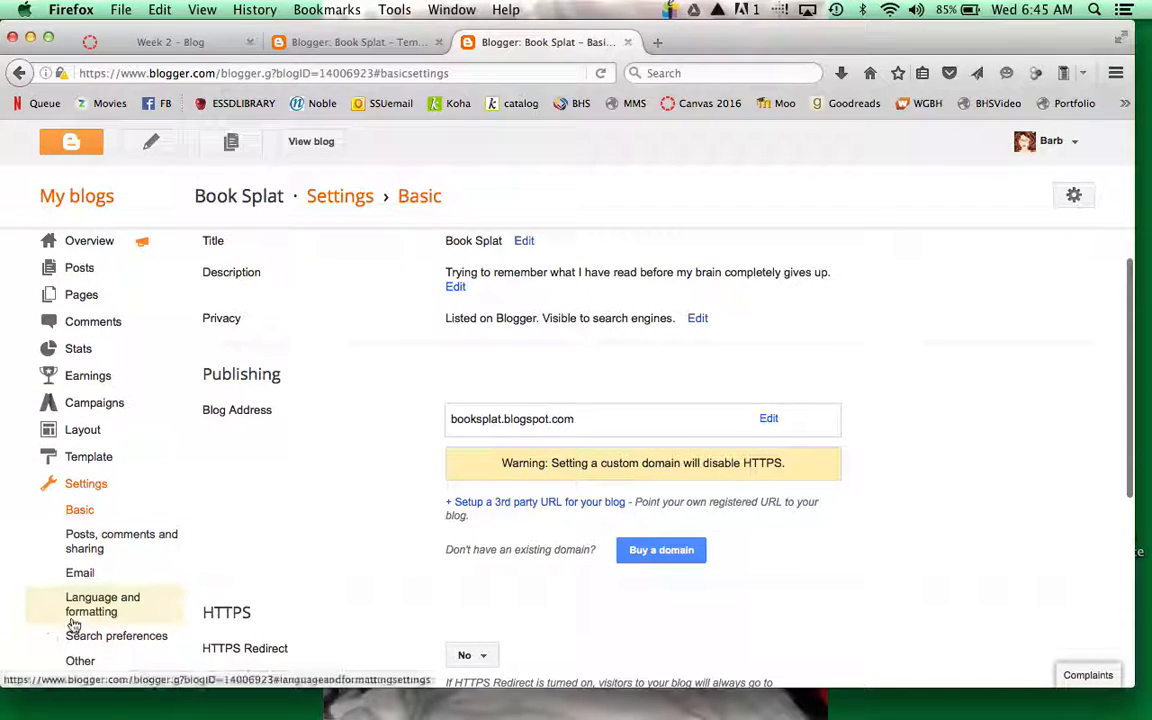
pyautogui.scroll(-3)
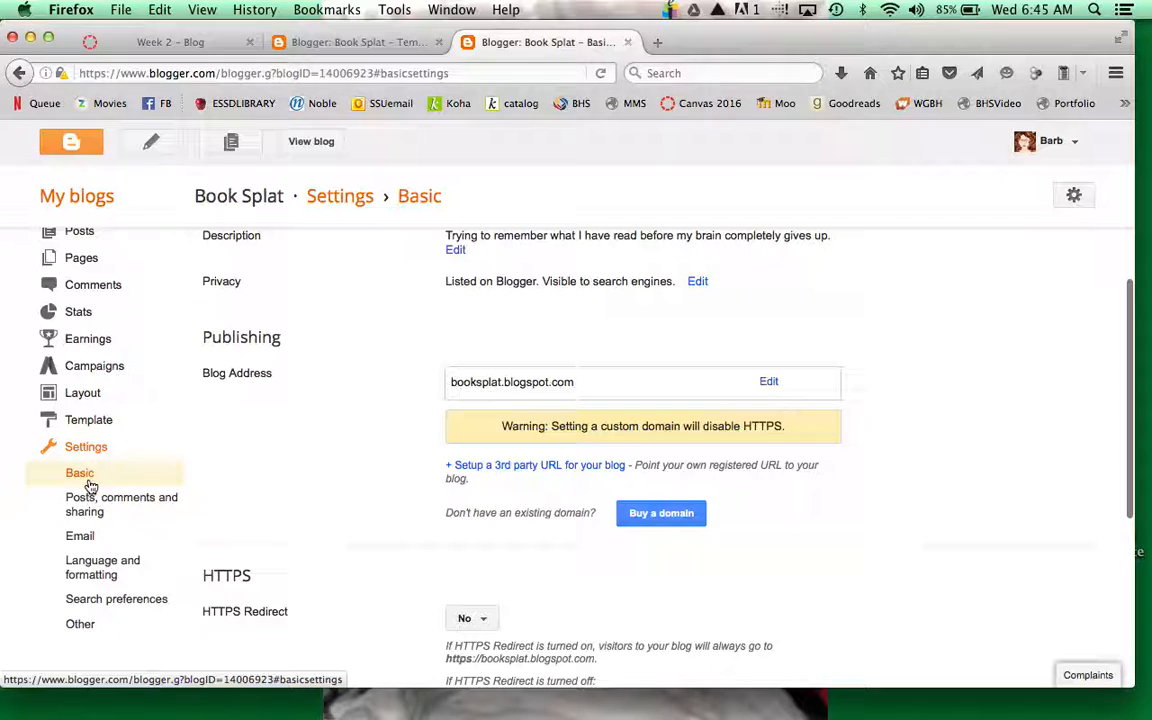
pyautogui.scroll(-3)
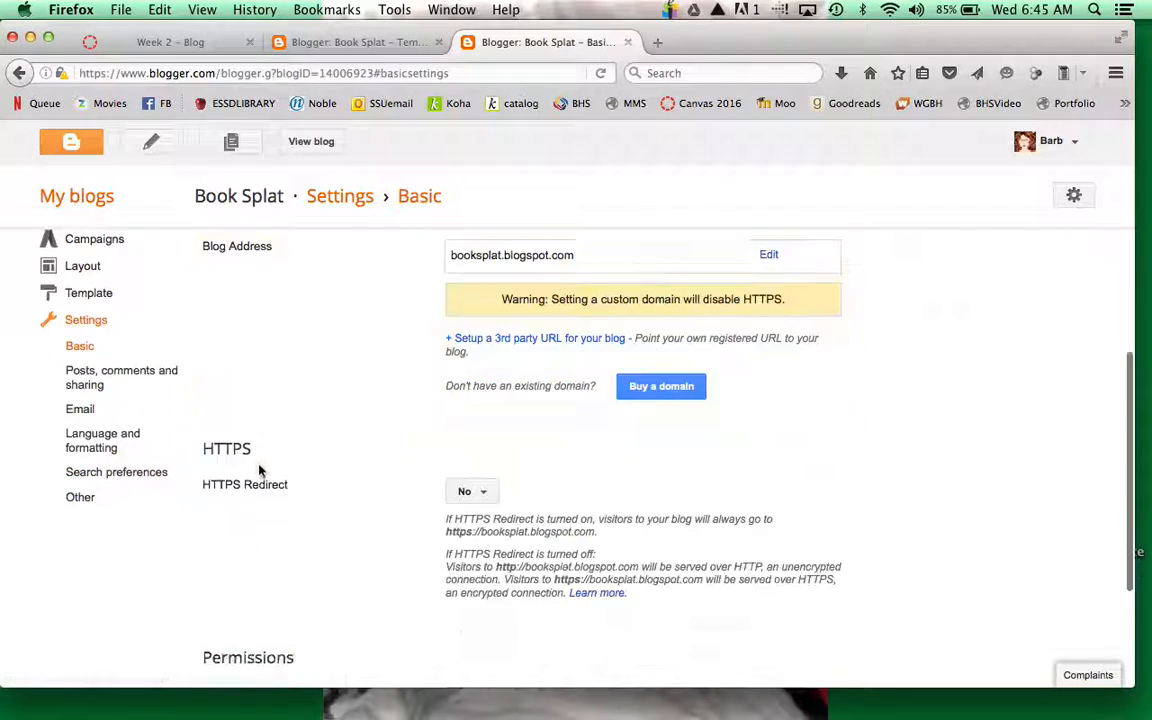
pyautogui.scroll(-3)
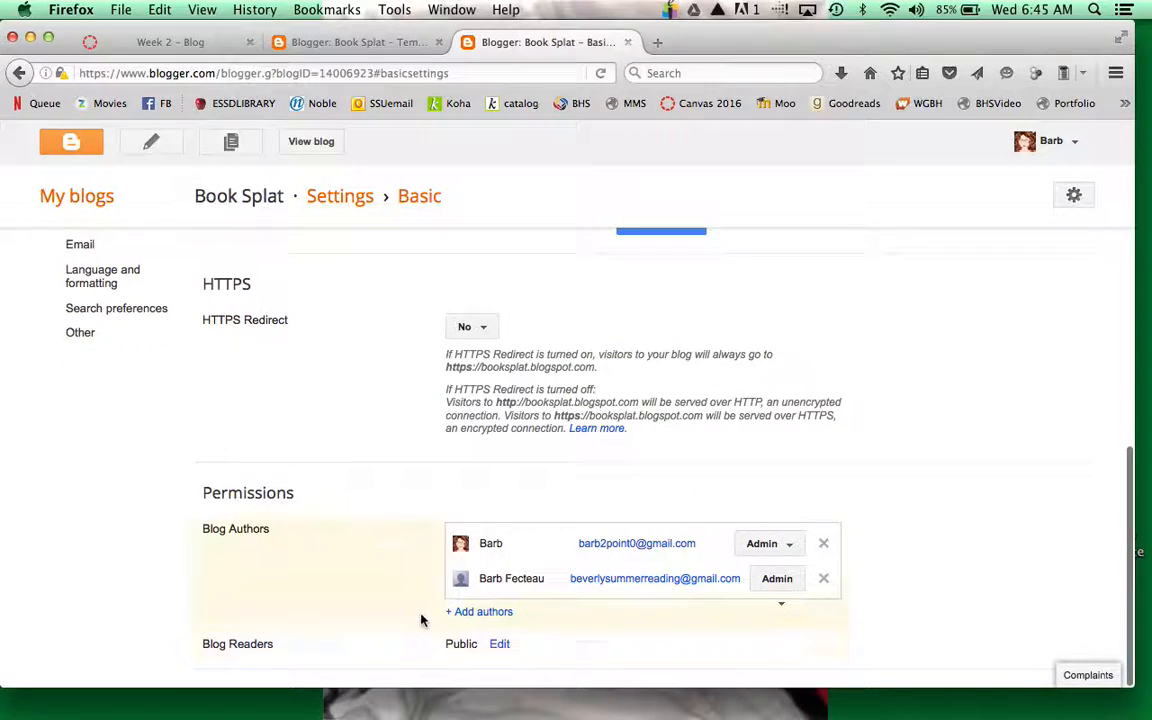
pyautogui.moveTo(500, 648)
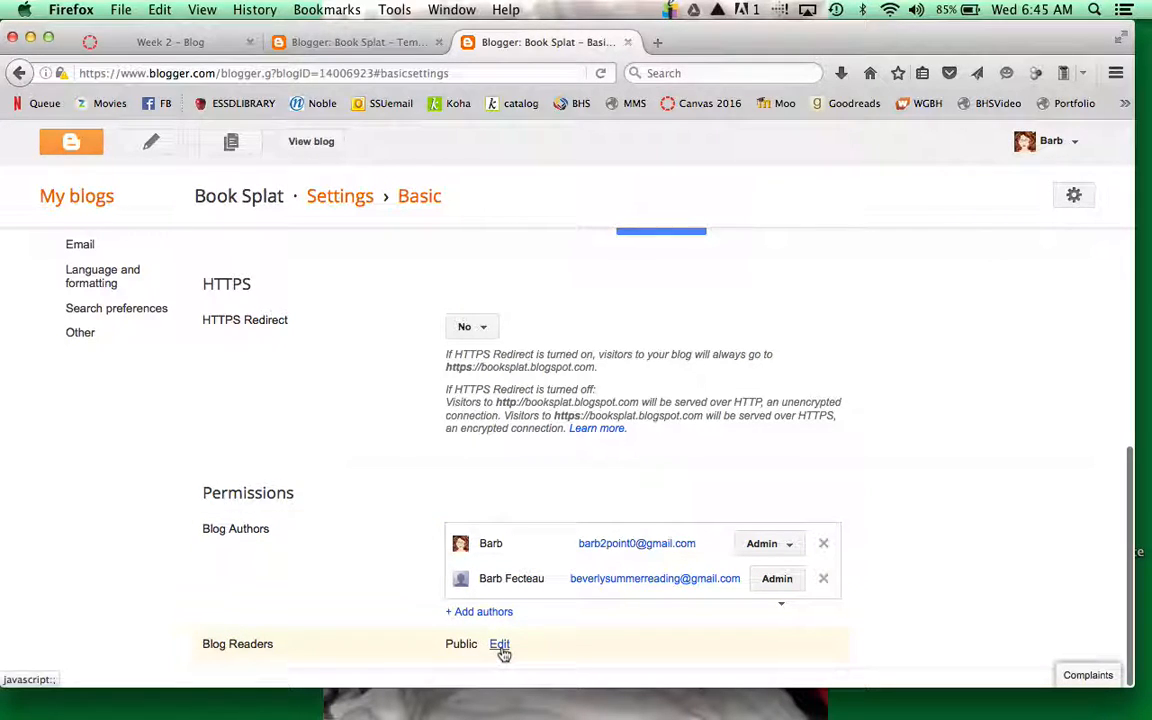
pyautogui.click(500, 644)
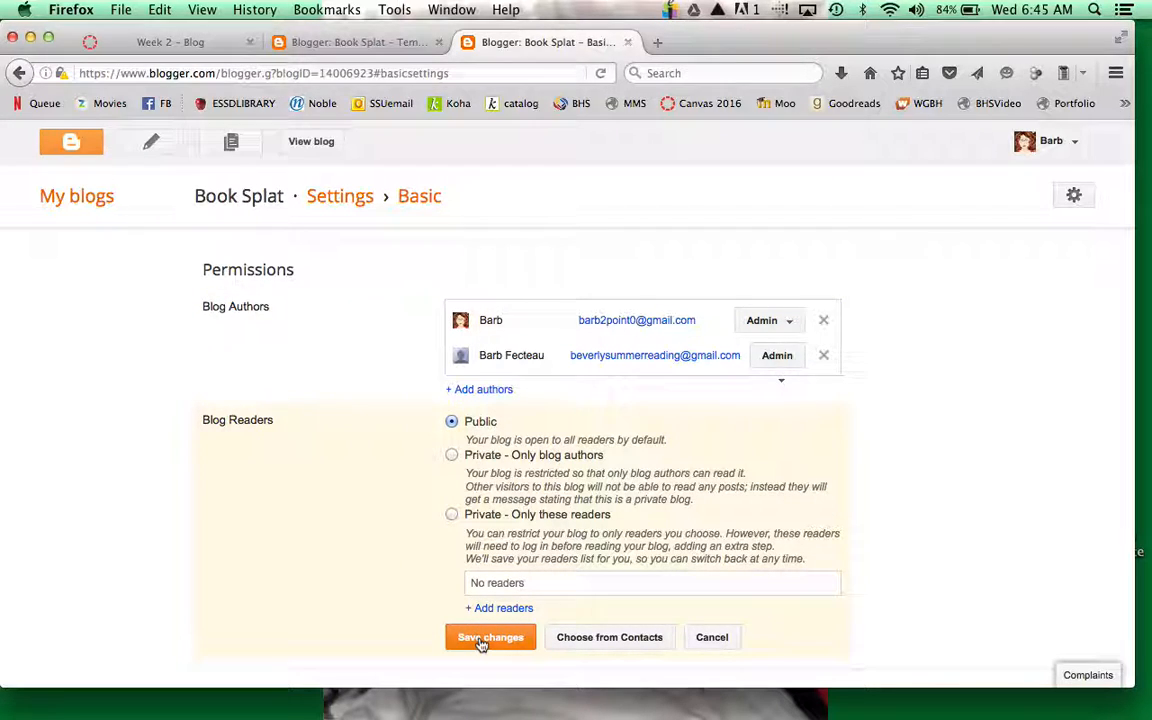
pyautogui.click(490, 636)
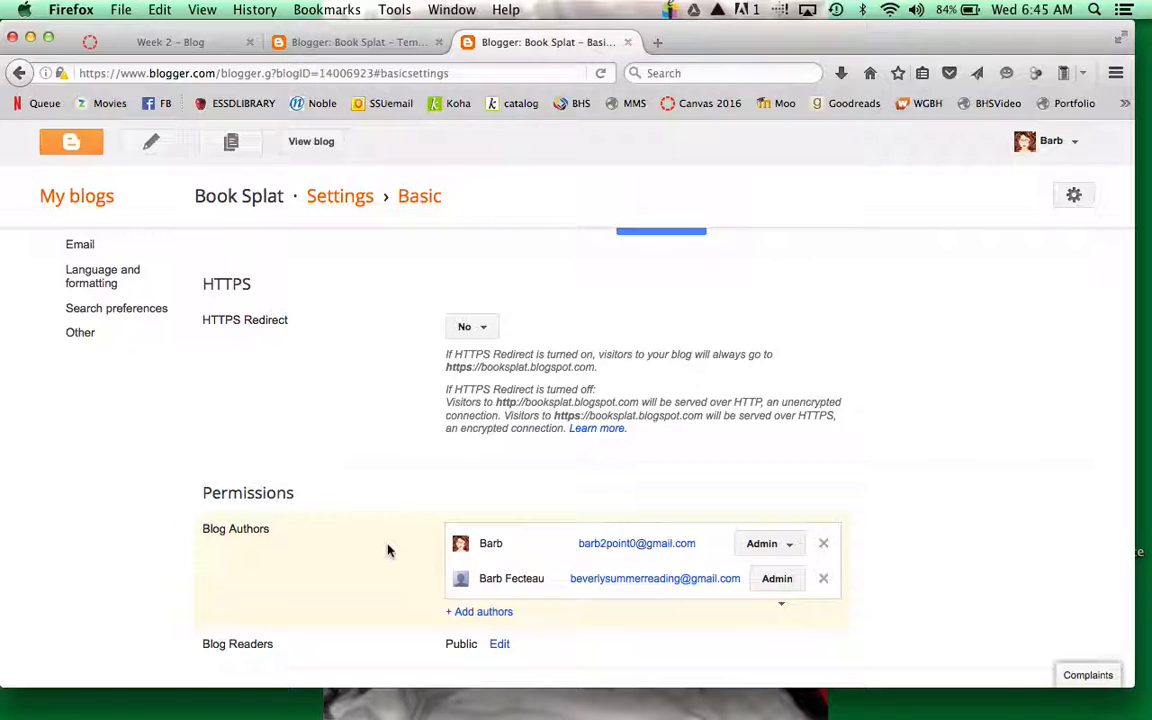
pyautogui.scroll(3)
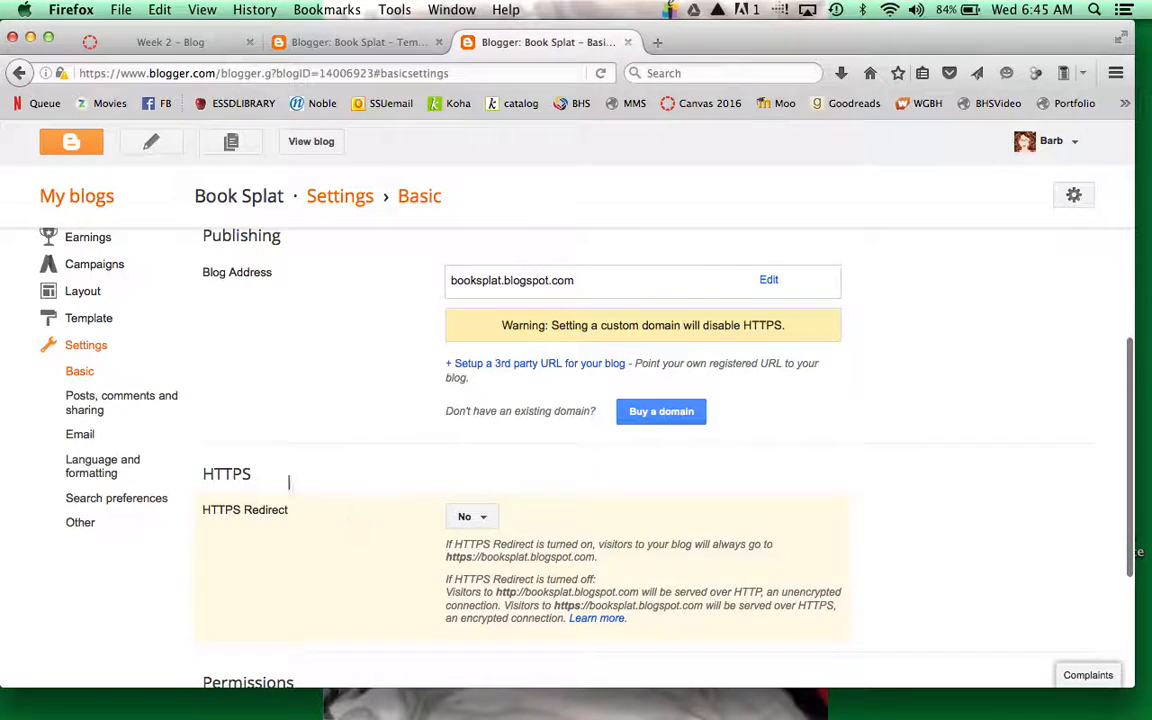
# - Open Posts, comments and sharing settings and confirm Comment Moderation is Always
pyautogui.click(120, 402)
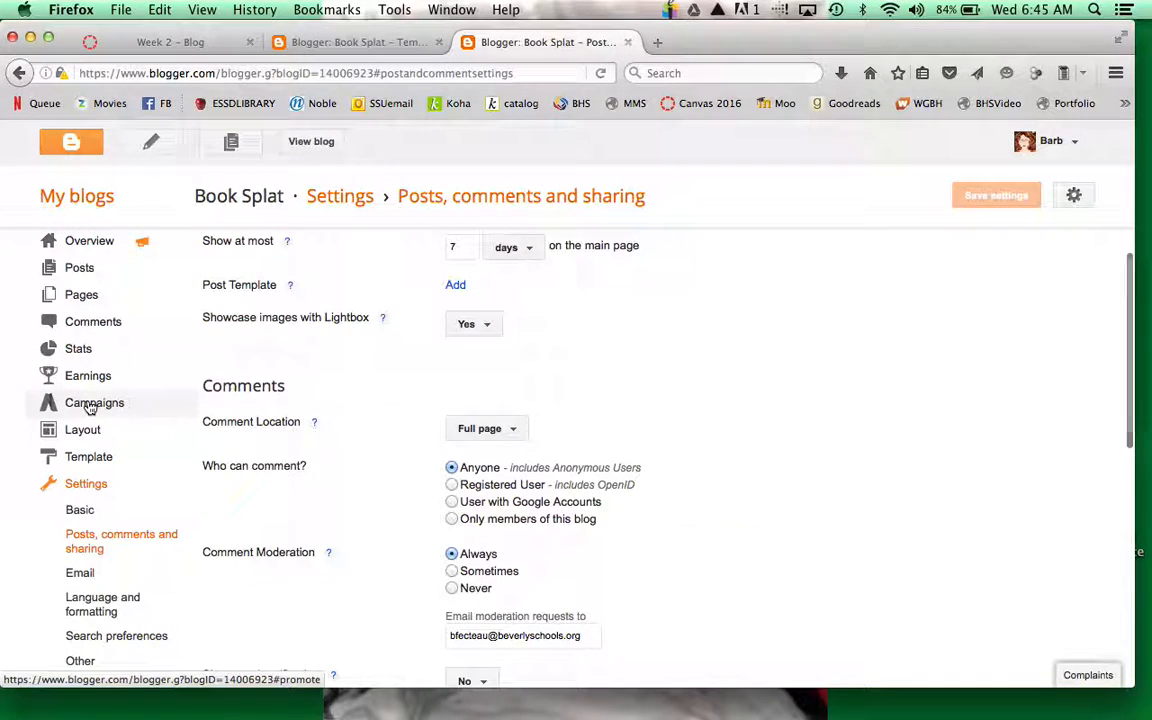
pyautogui.scroll(-3)
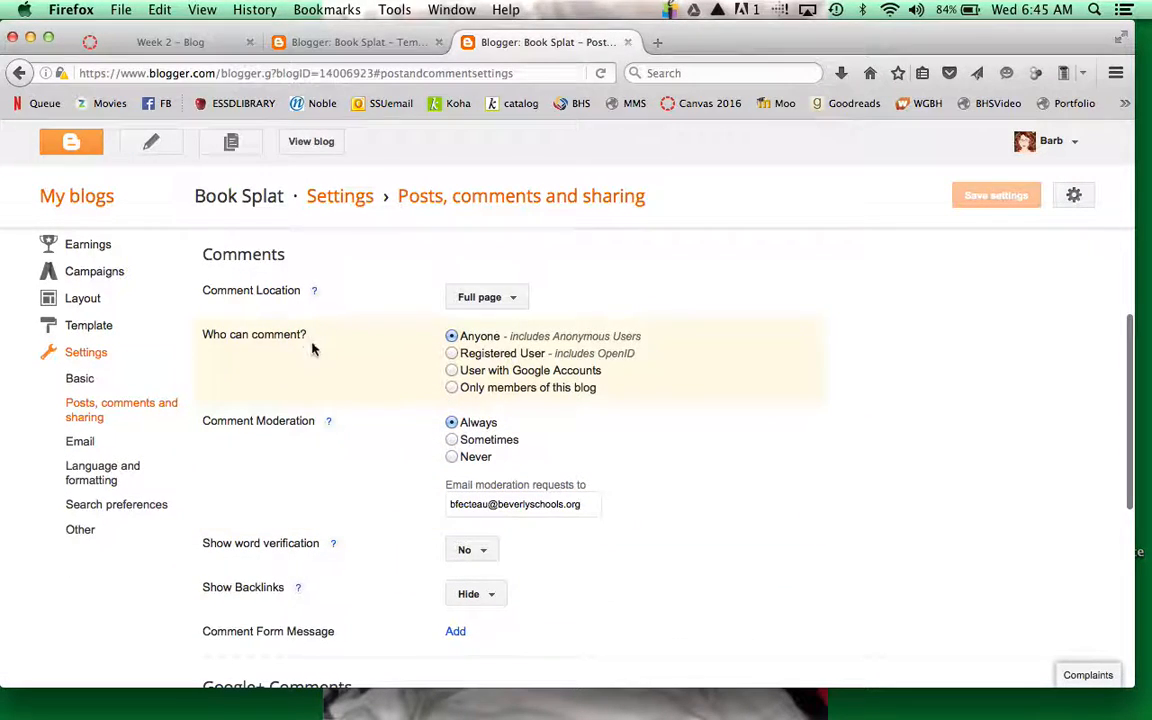
pyautogui.moveTo(528, 322)
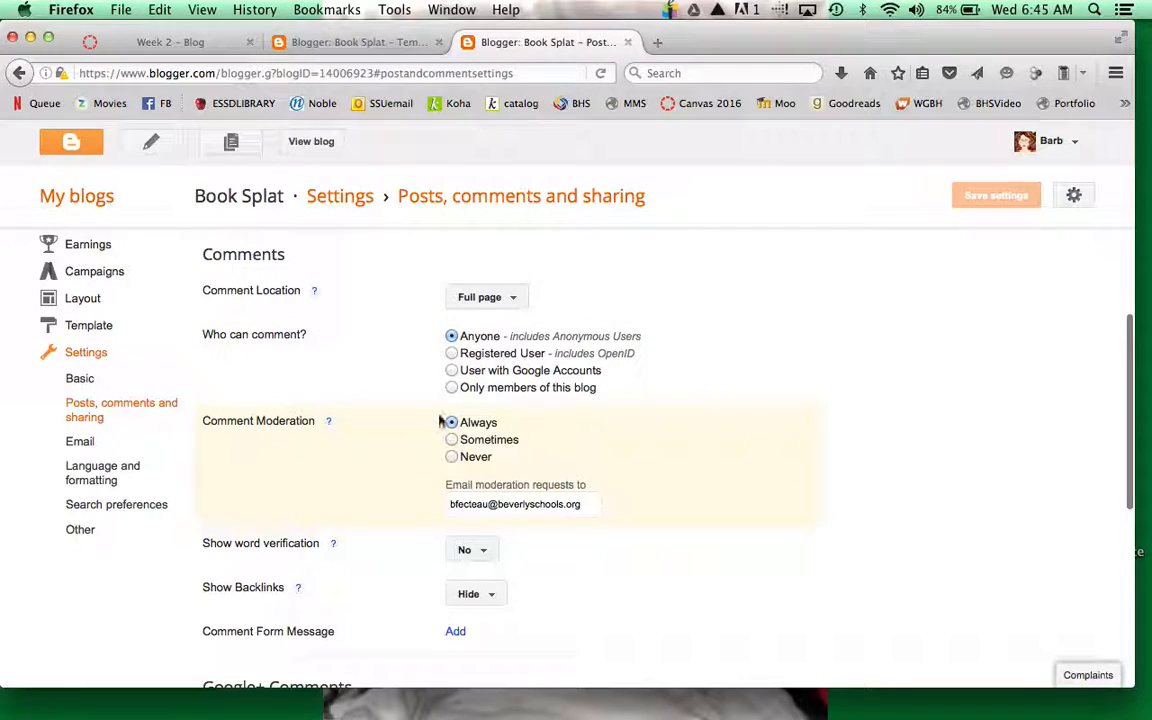
pyautogui.moveTo(390, 480)
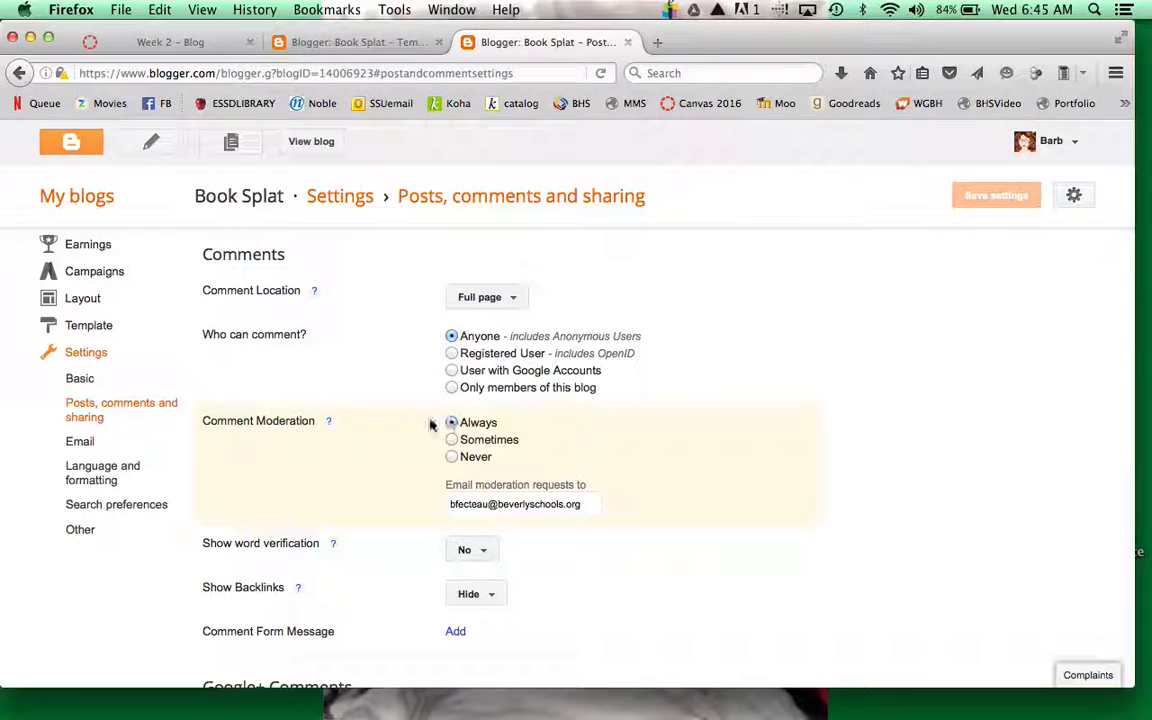
pyautogui.moveTo(400, 450)
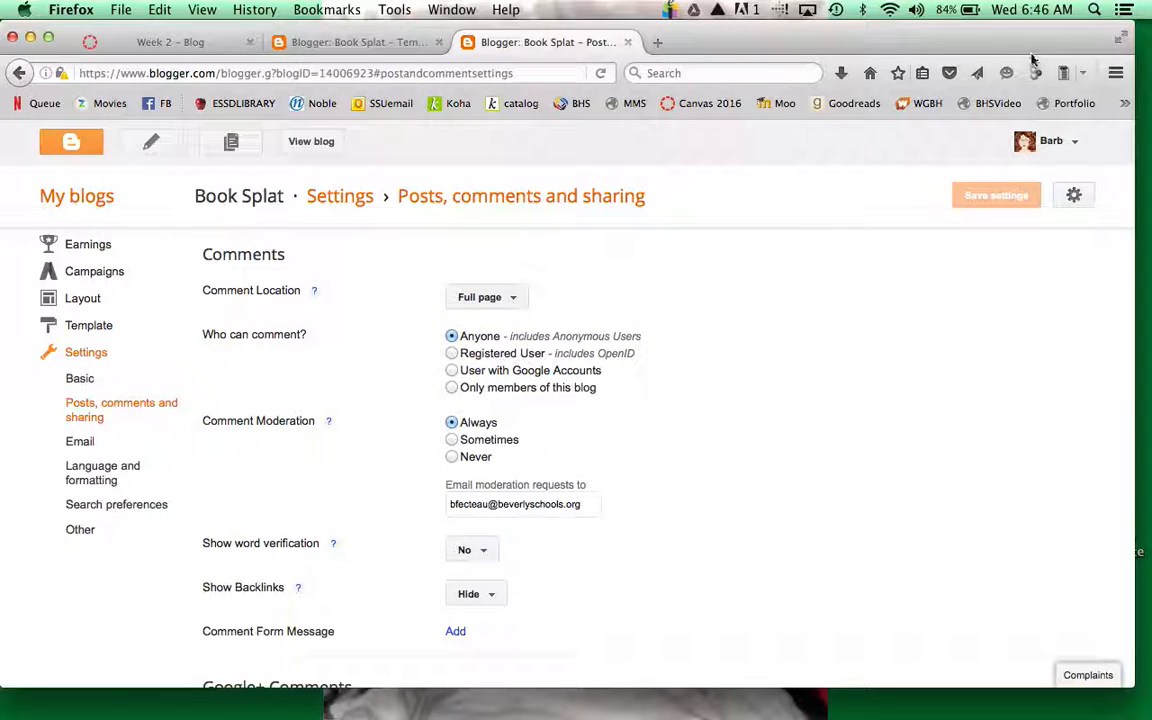
pyautogui.moveTo(1032, 60)
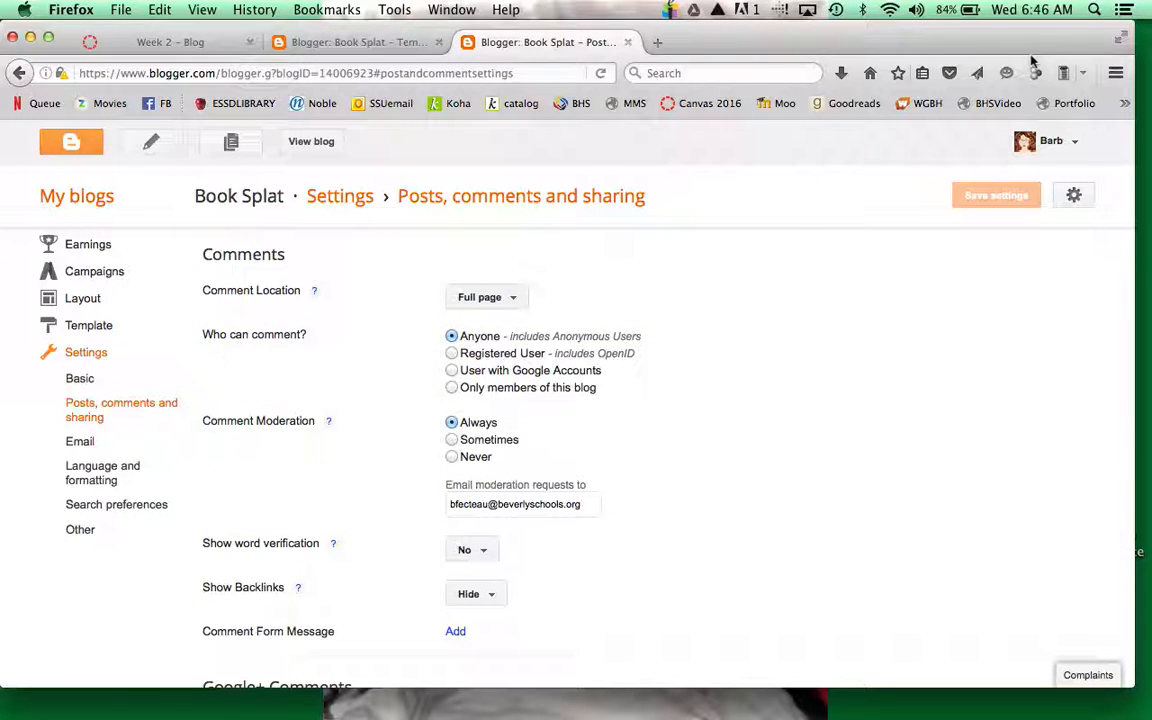